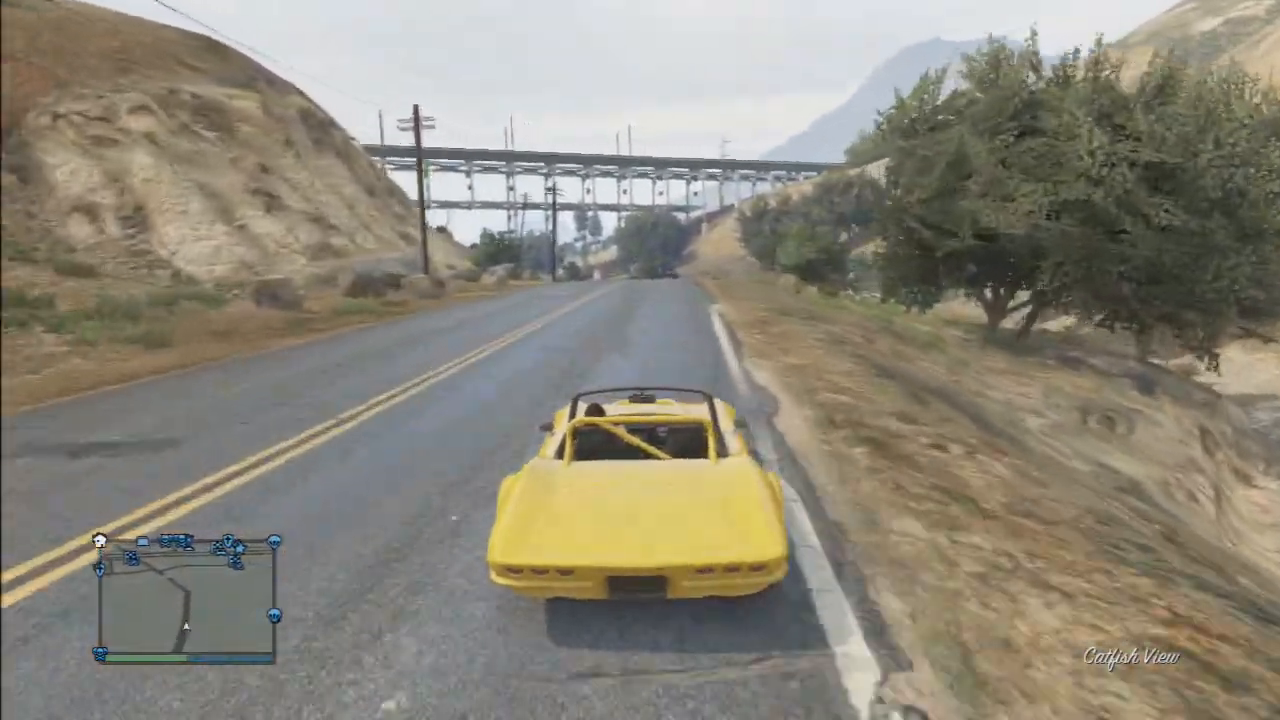
# - Quit Grand Theft Auto V and go to the XMB Network category
pyautogui.press('w')
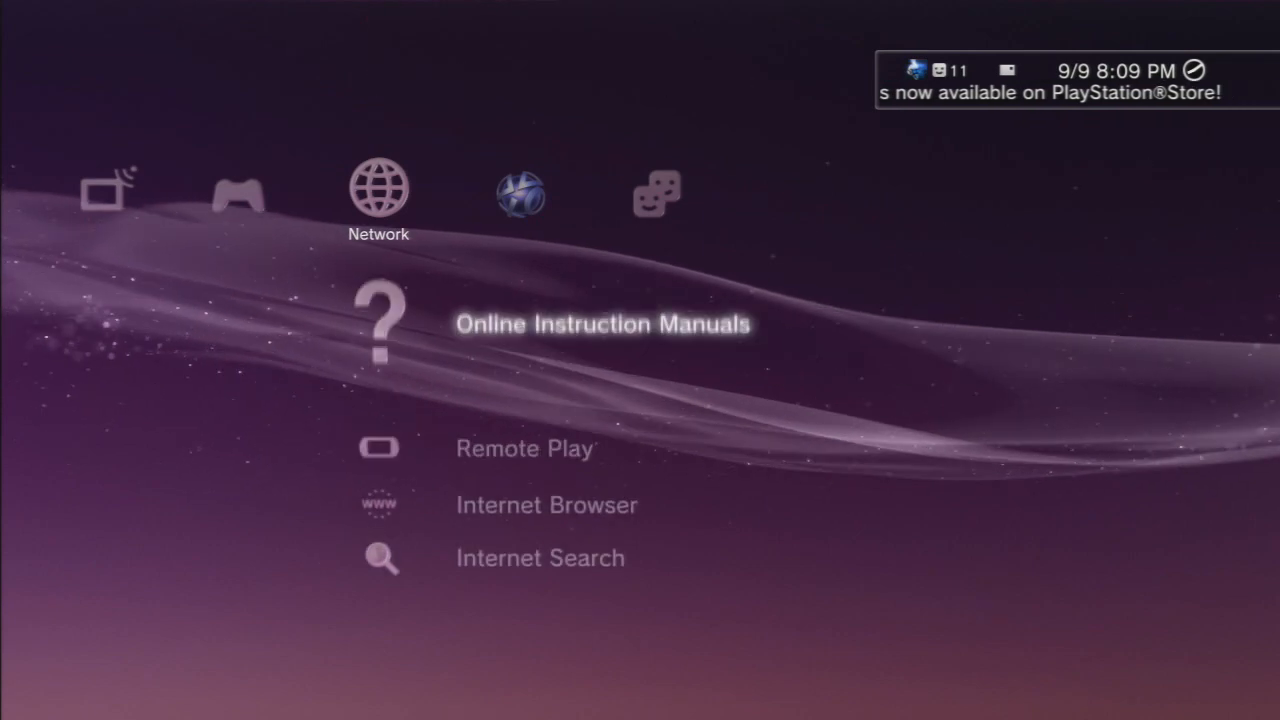
# - Scroll to Internet Browser in the Network column and launch it
pyautogui.scroll(-3)
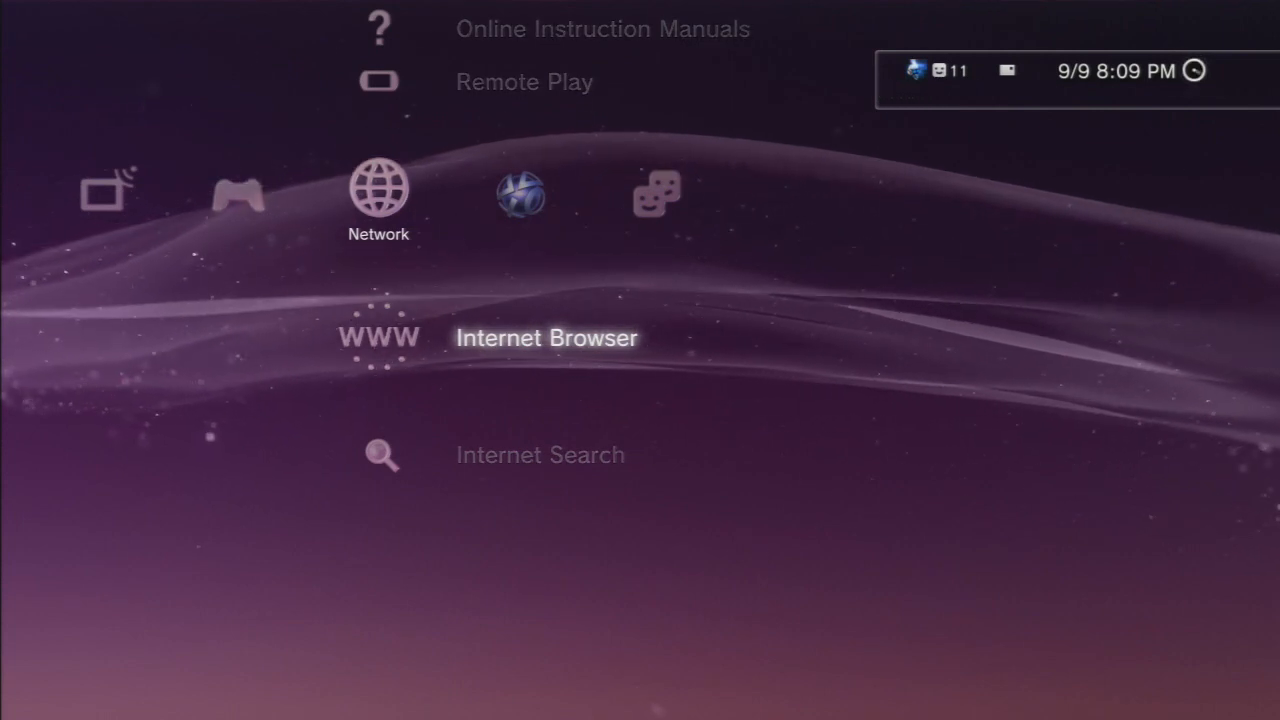
pyautogui.click(378, 338)
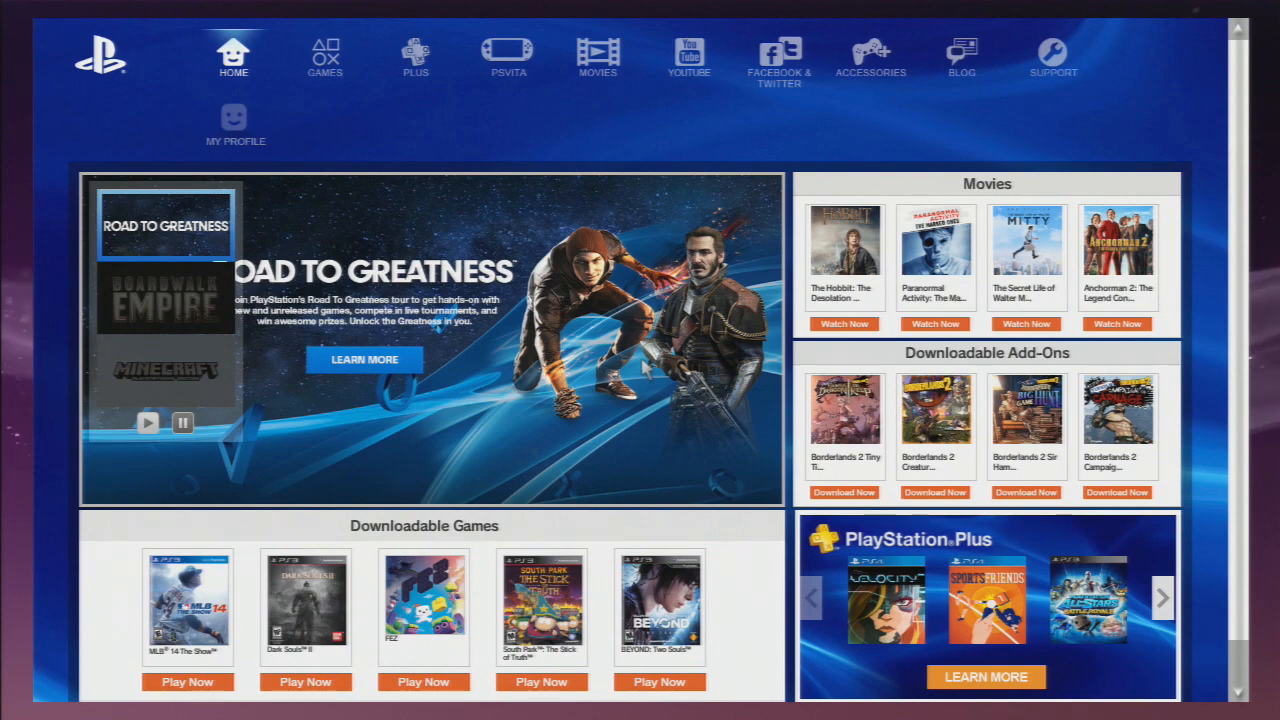
# - Bring up the browser options menu over the PlayStation home page
pyautogui.click(166, 300)
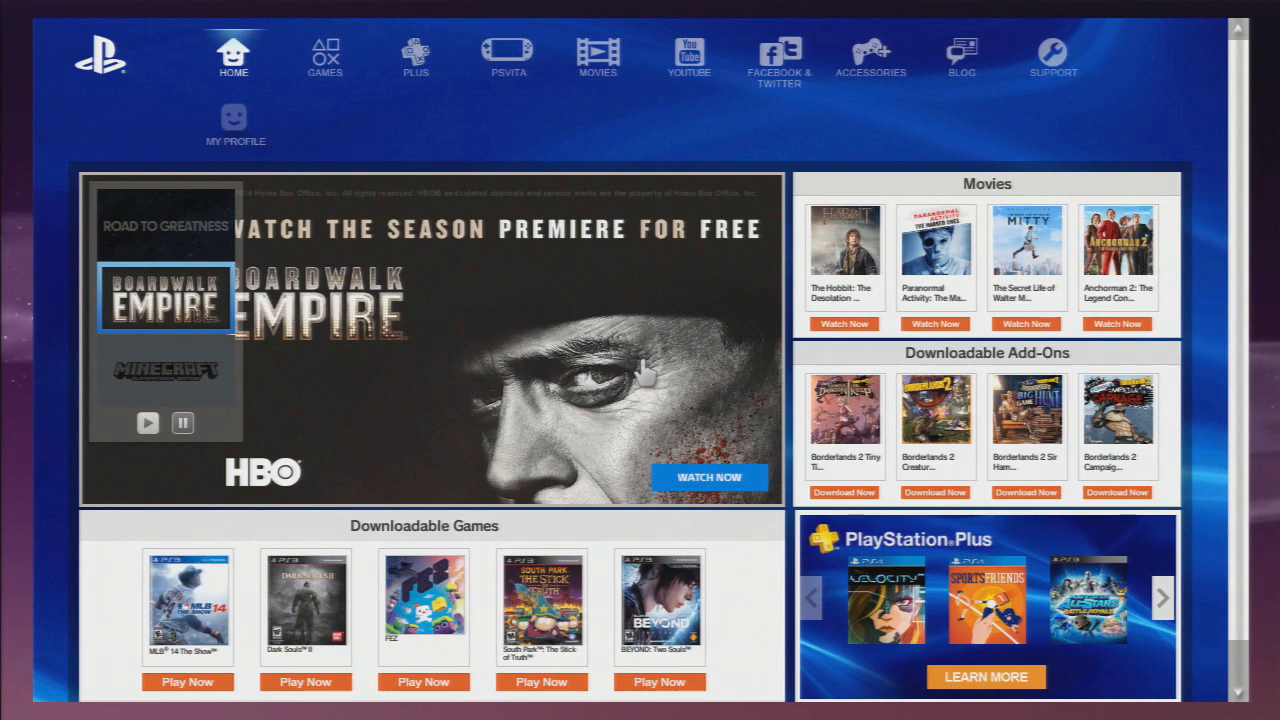
pyautogui.click(166, 369)
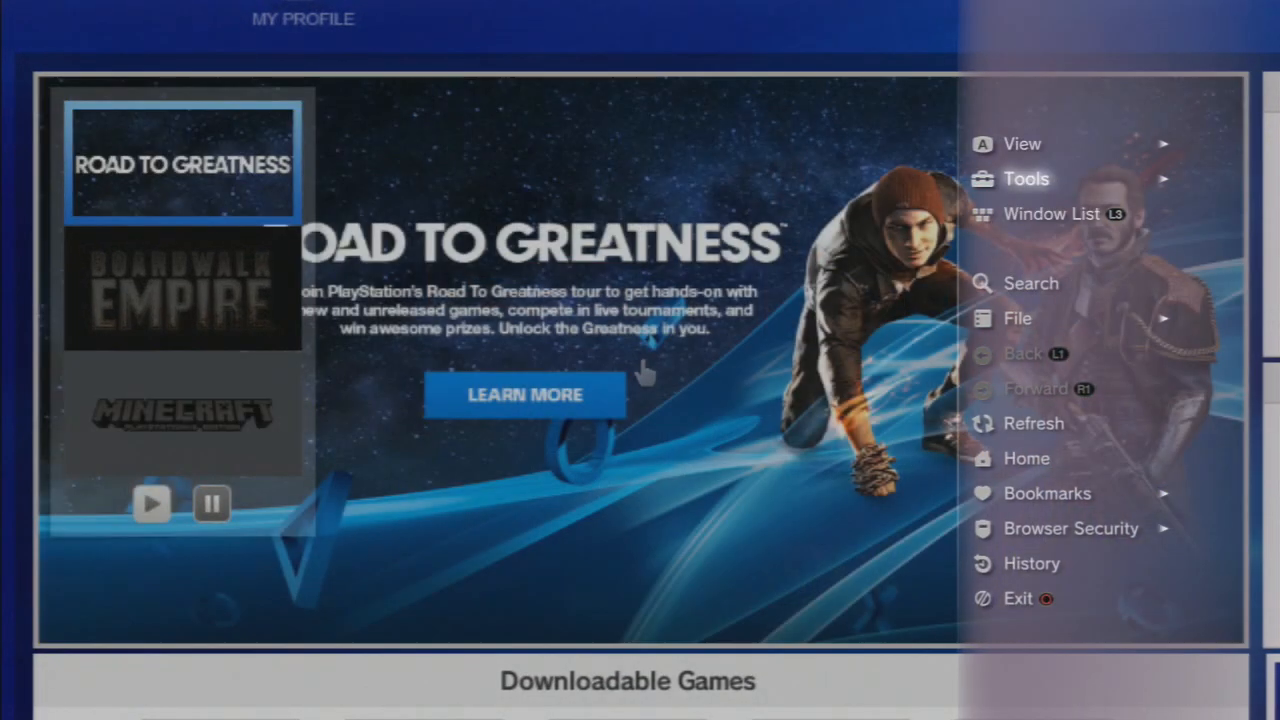
# - Choose Tools > Delete Cache and confirm Yes to clear the cache
pyautogui.click(1026, 178)
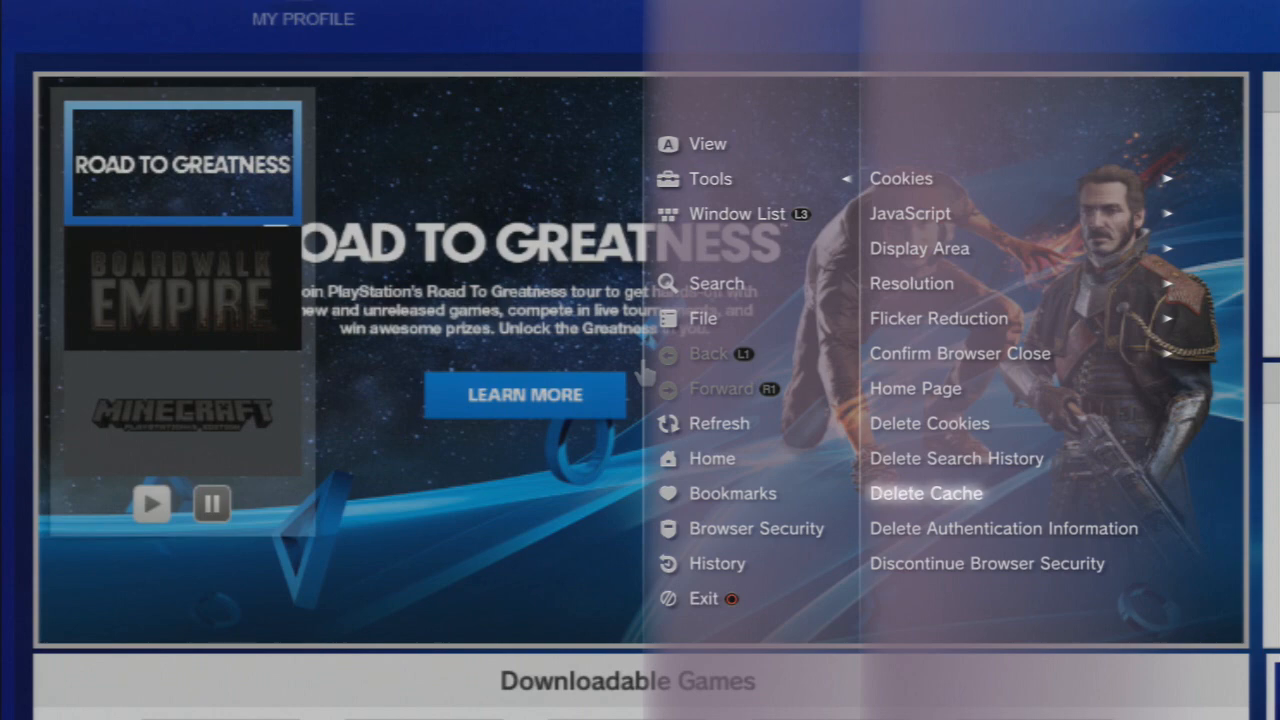
pyautogui.click(925, 493)
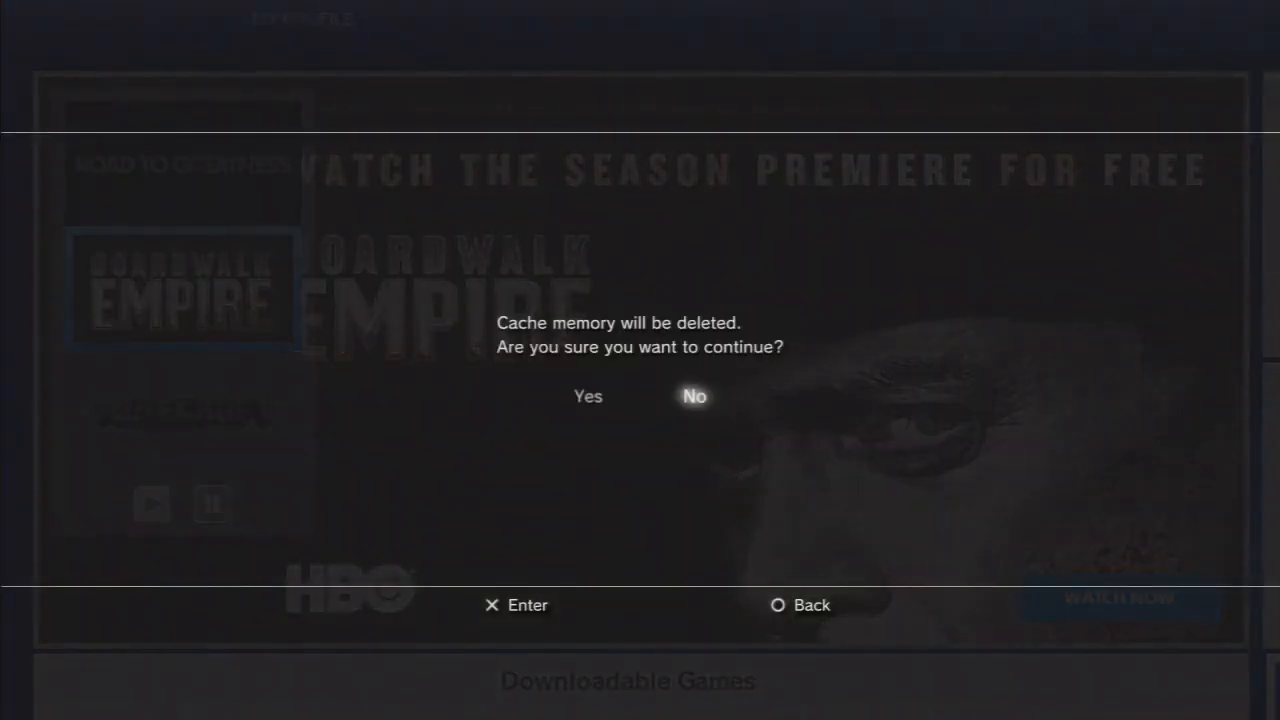
pyautogui.click(694, 396)
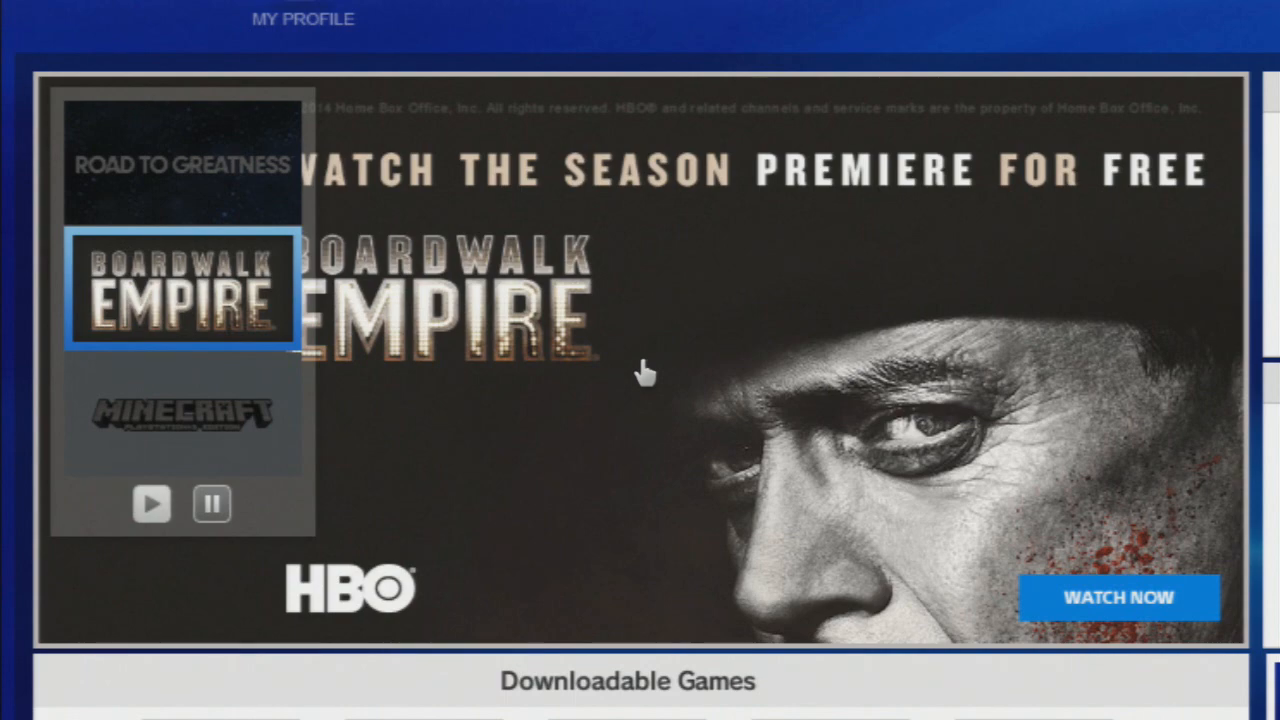
pyautogui.click(183, 413)
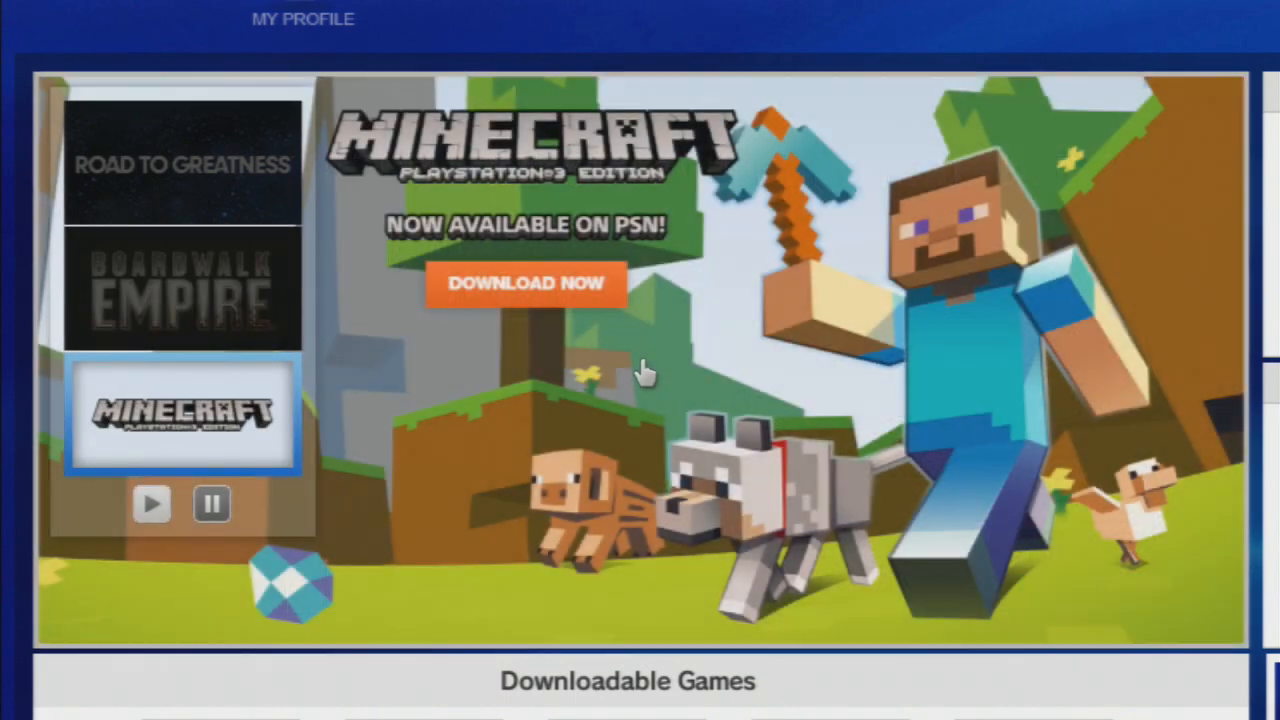
pyautogui.scroll(-3)
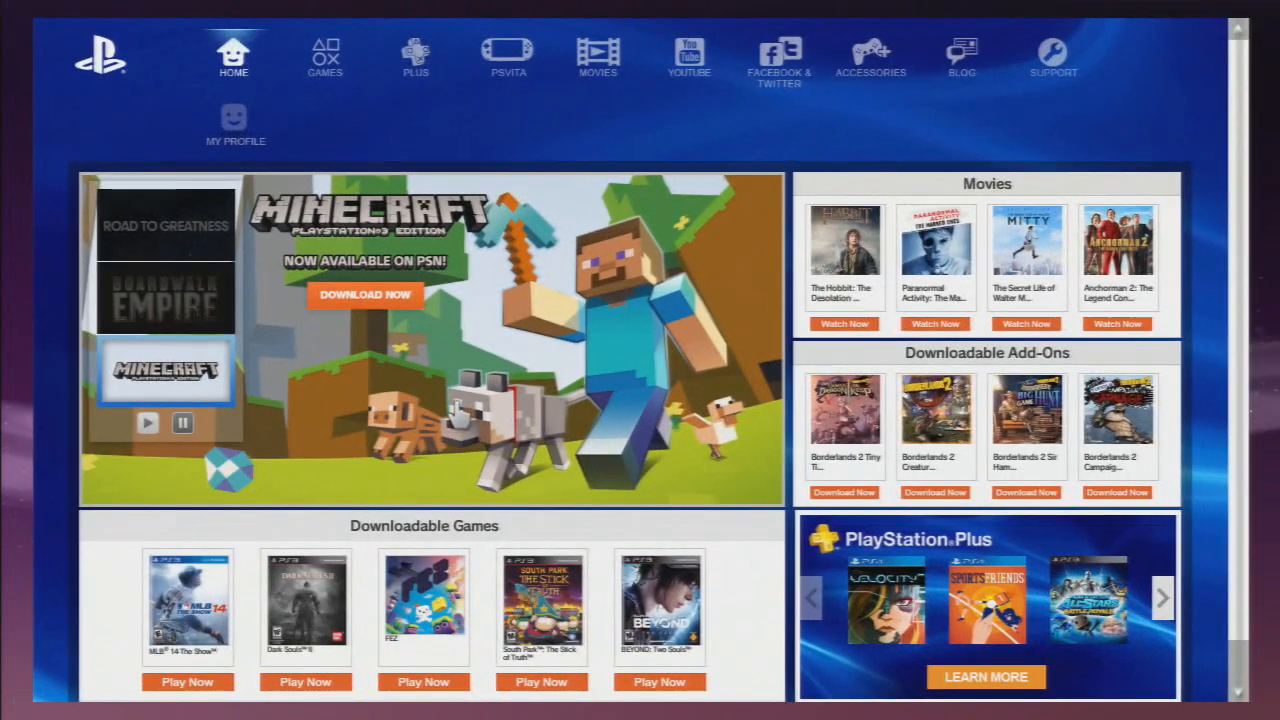
pyautogui.click(164, 224)
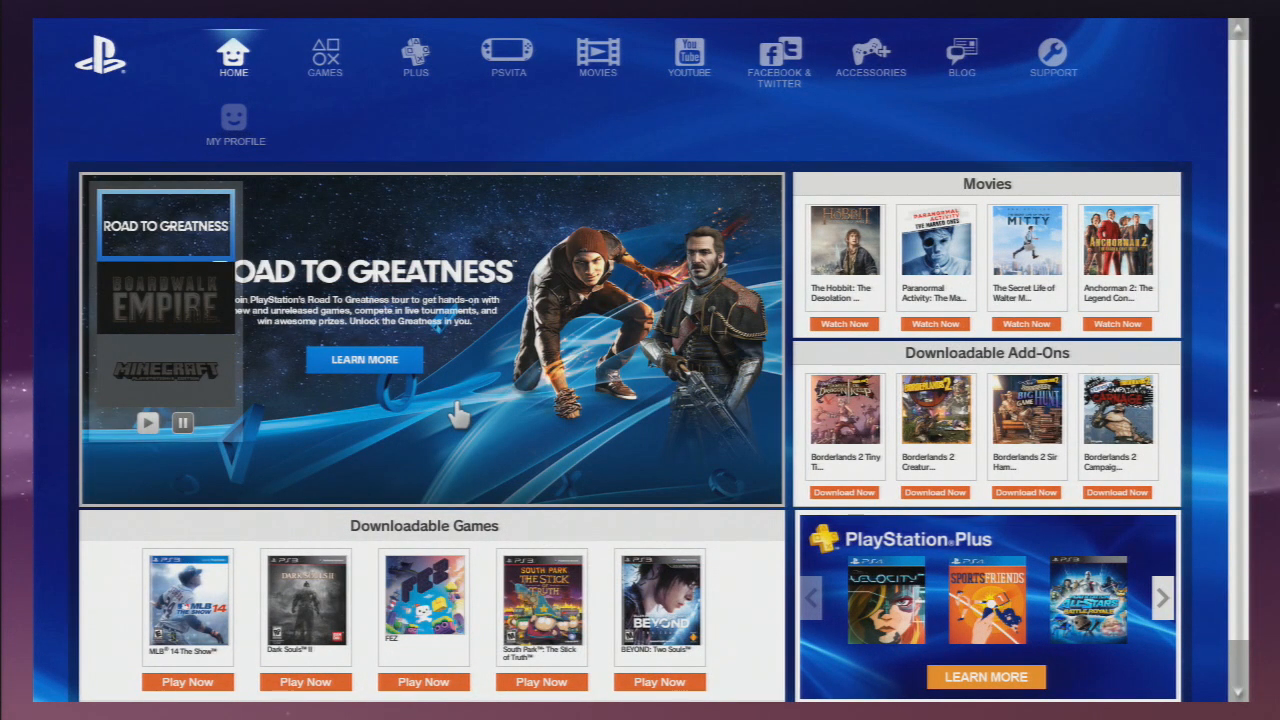
pyautogui.click(165, 295)
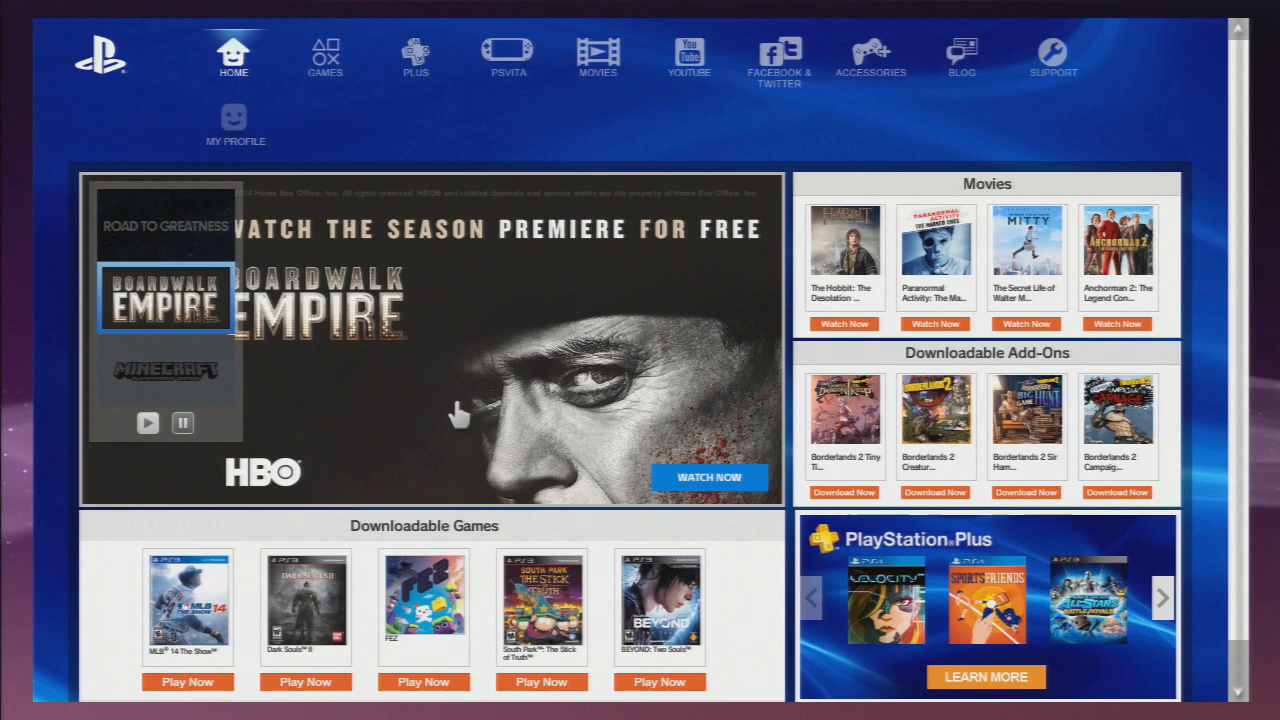
pyautogui.click(165, 370)
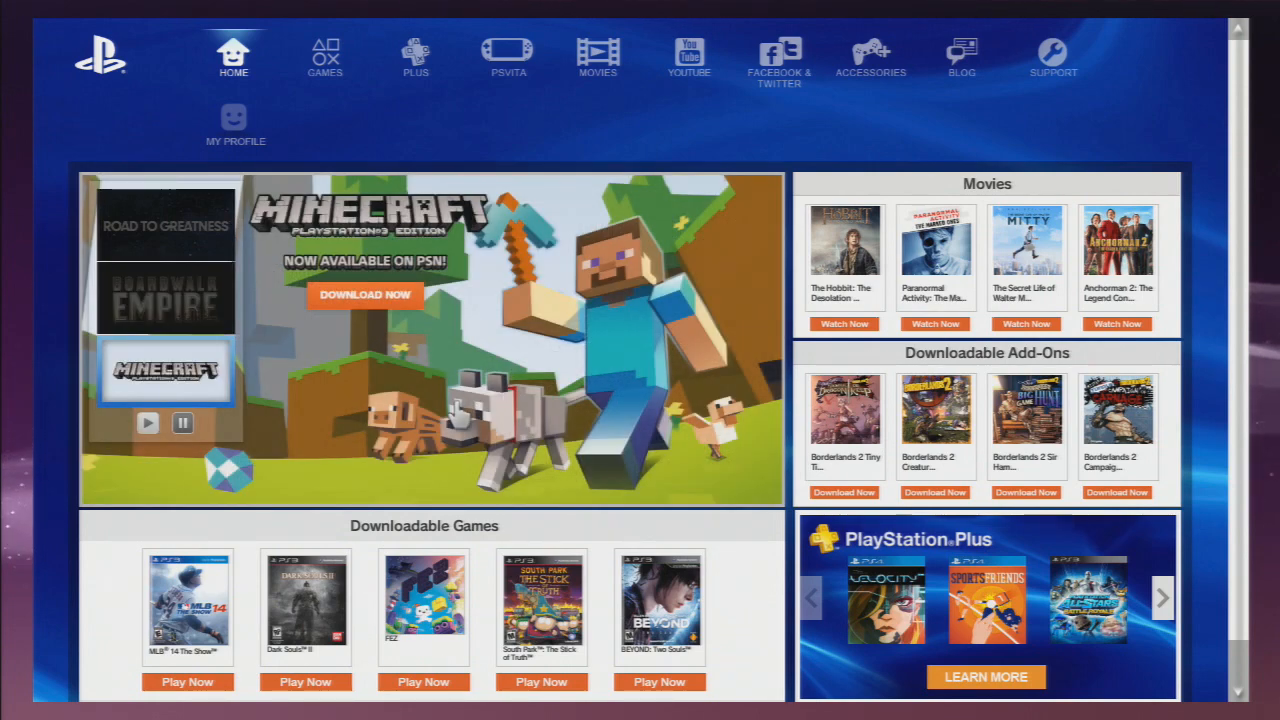
pyautogui.click(165, 225)
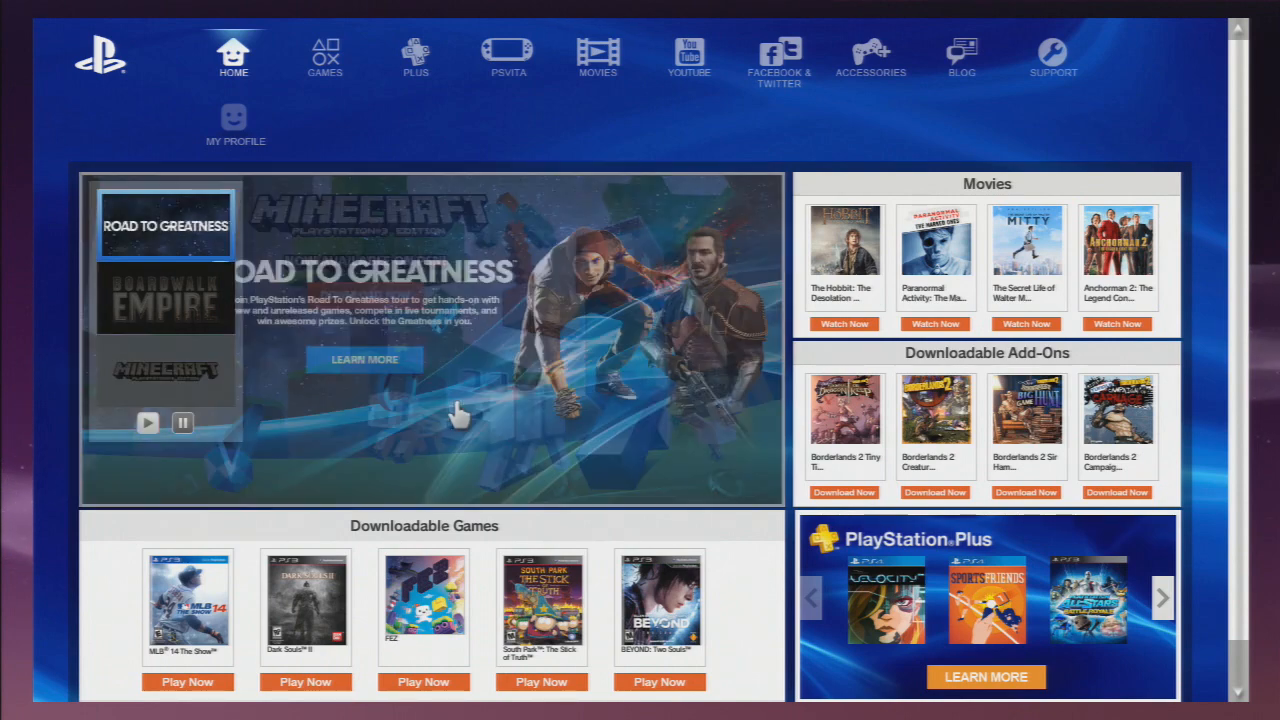